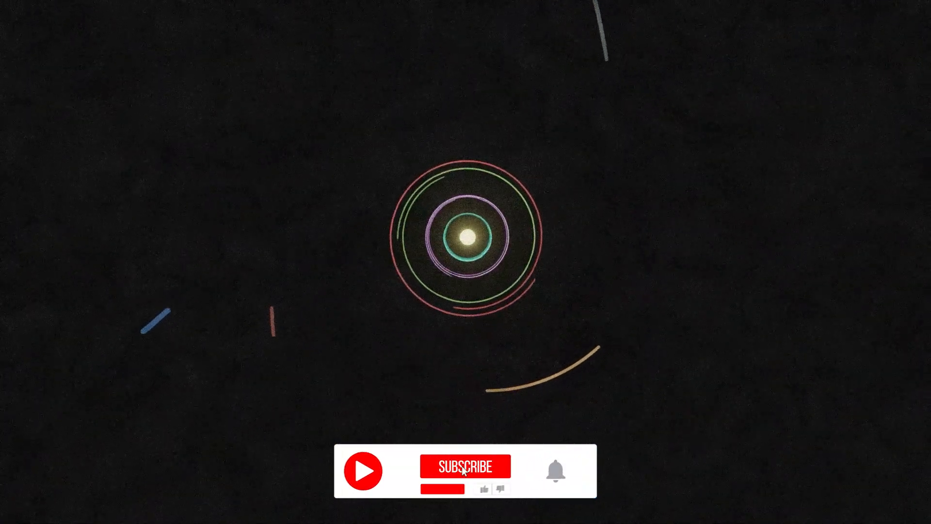
pyautogui.click(465, 467)
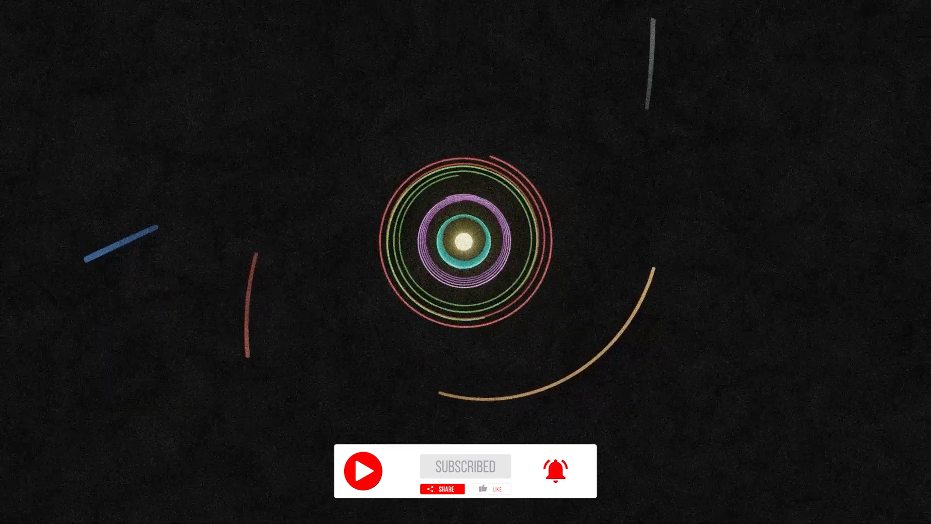